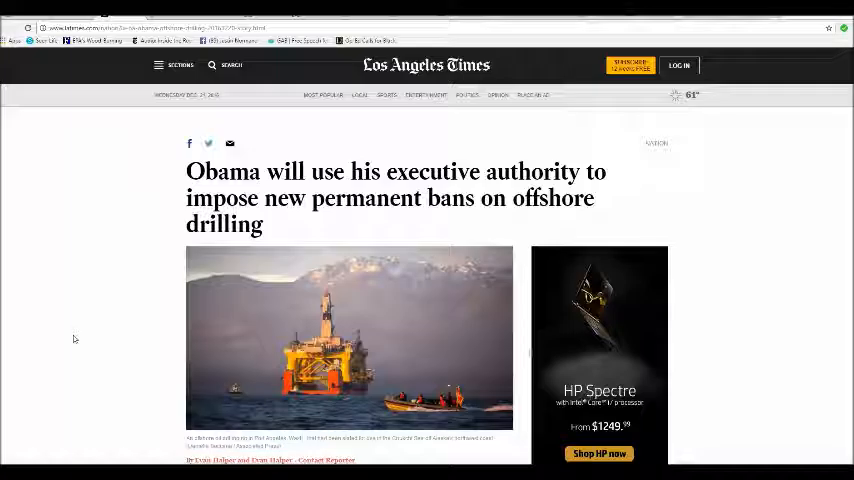
pyautogui.moveTo(80, 338)
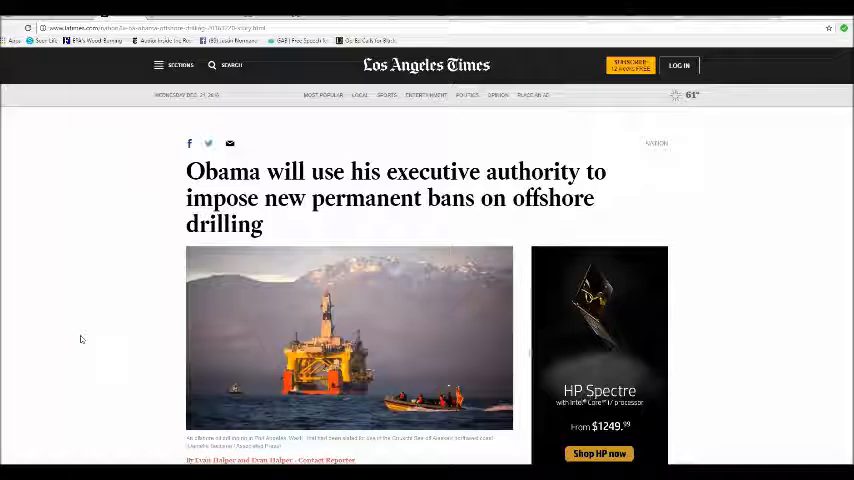
pyautogui.scroll(-3)
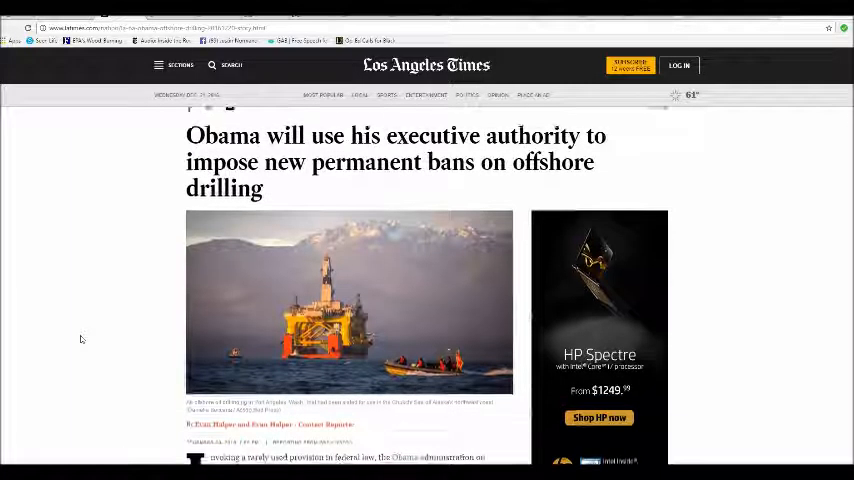
pyautogui.scroll(-3)
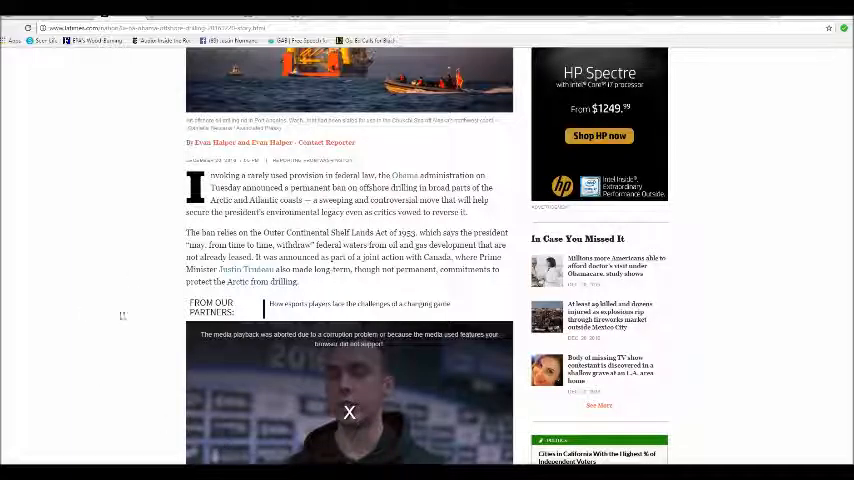
pyautogui.moveTo(110, 300)
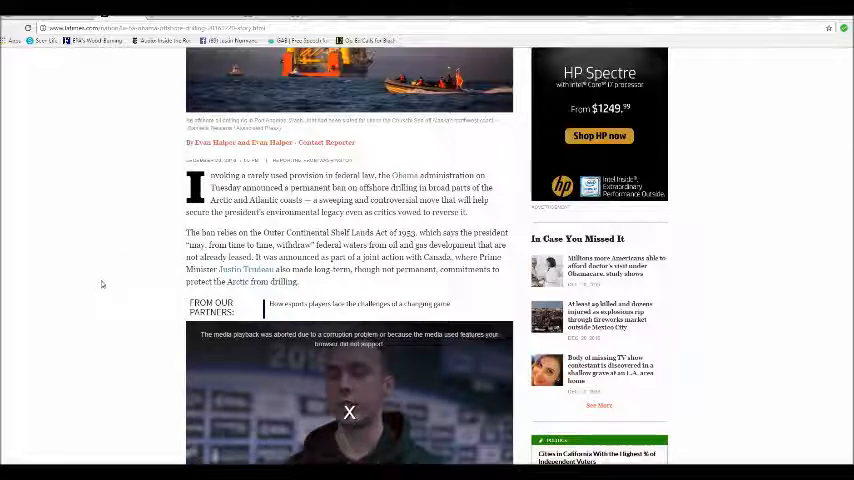
pyautogui.scroll(-3)
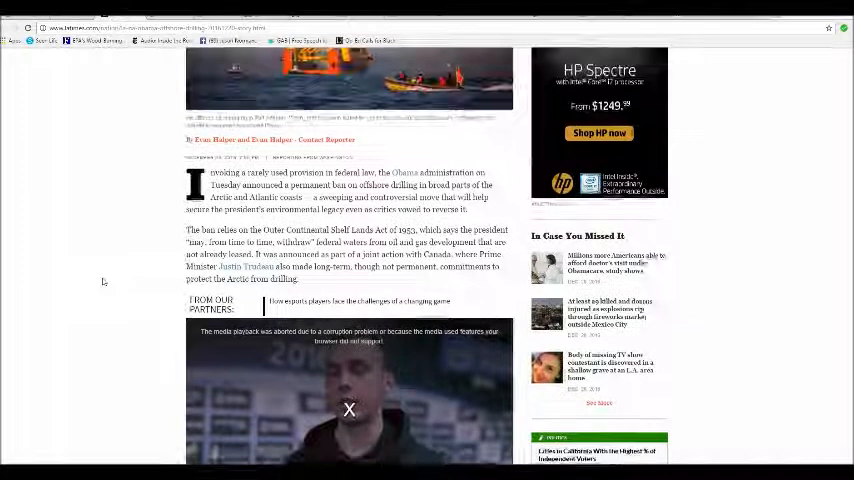
pyautogui.scroll(-3)
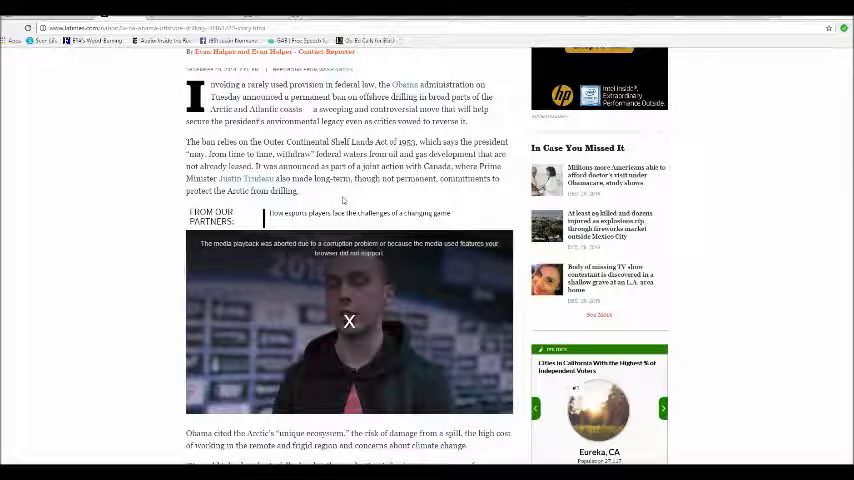
pyautogui.scroll(-3)
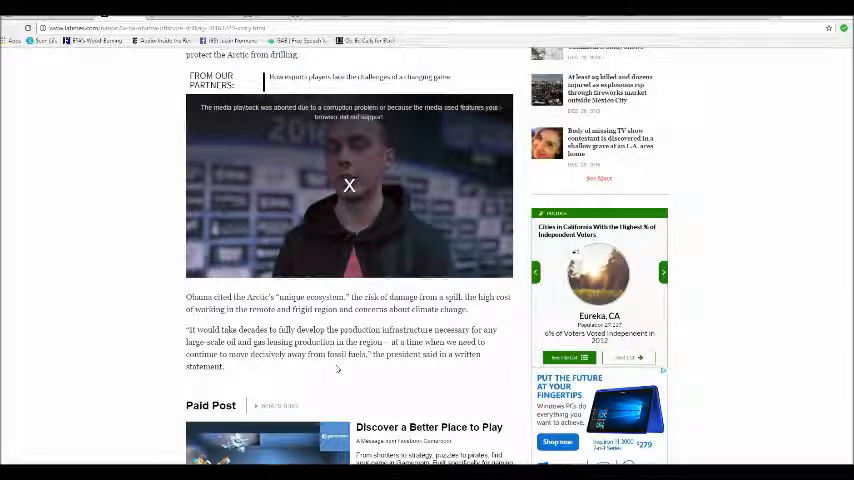
pyautogui.moveTo(336, 372)
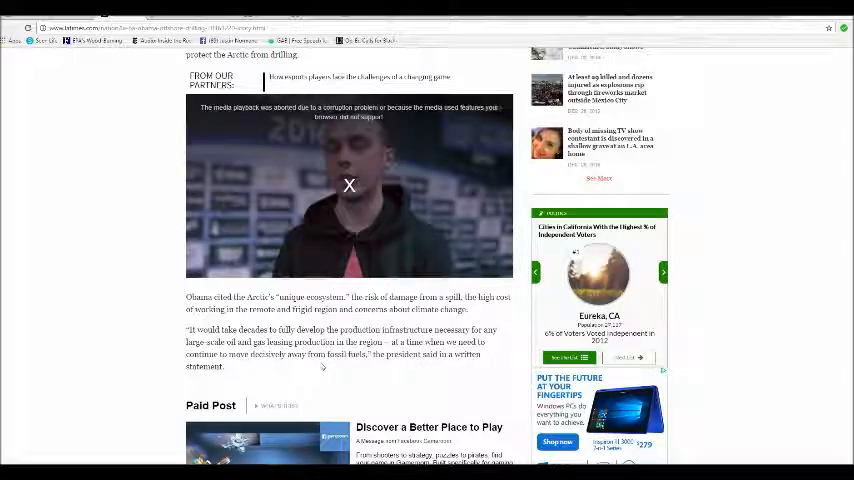
pyautogui.moveTo(384, 376)
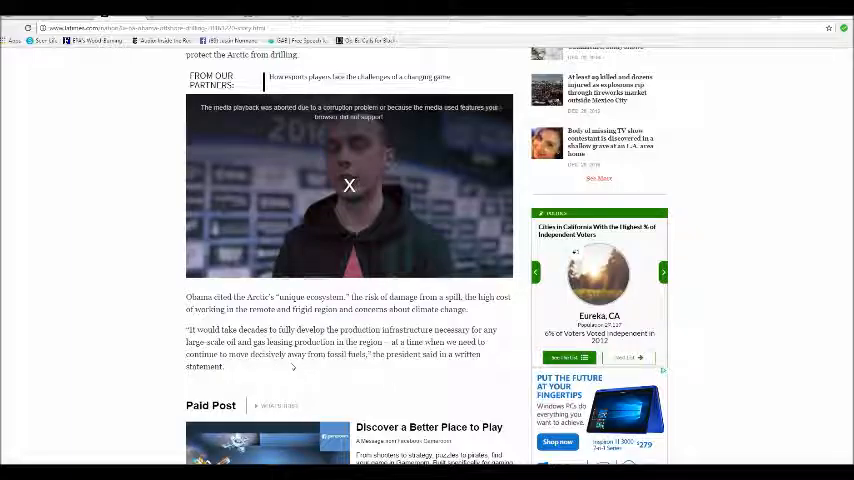
pyautogui.scroll(-3)
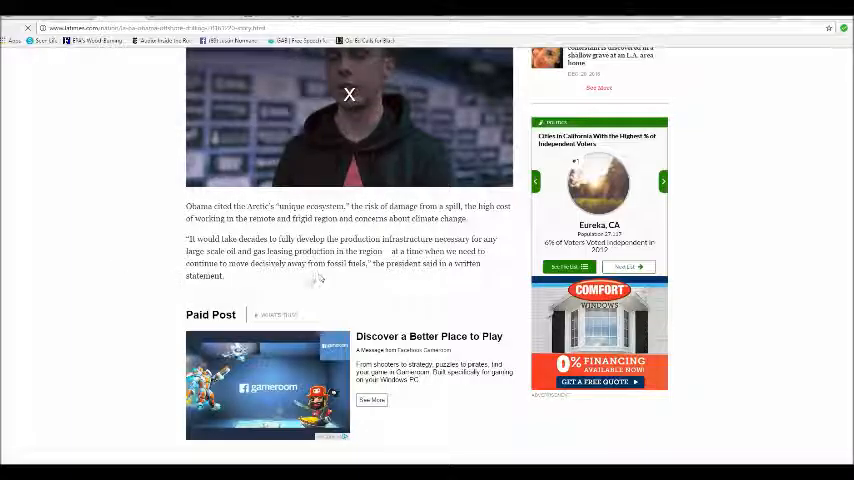
pyautogui.moveTo(128, 240)
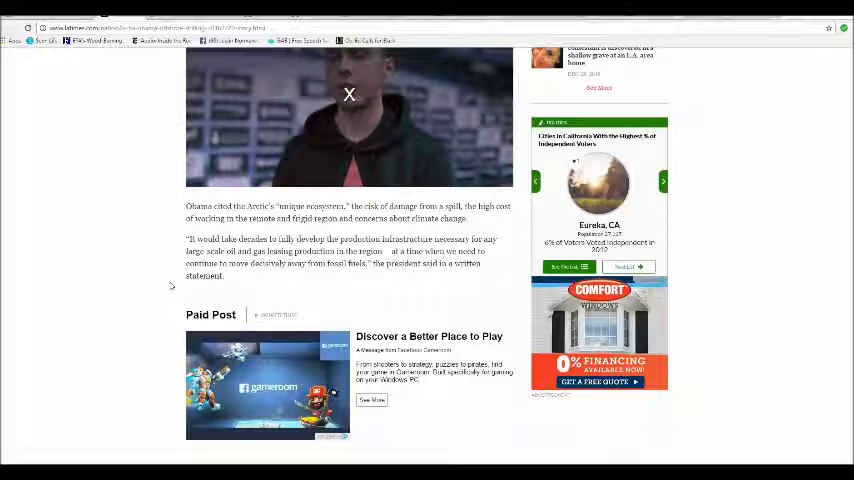
pyautogui.scroll(-3)
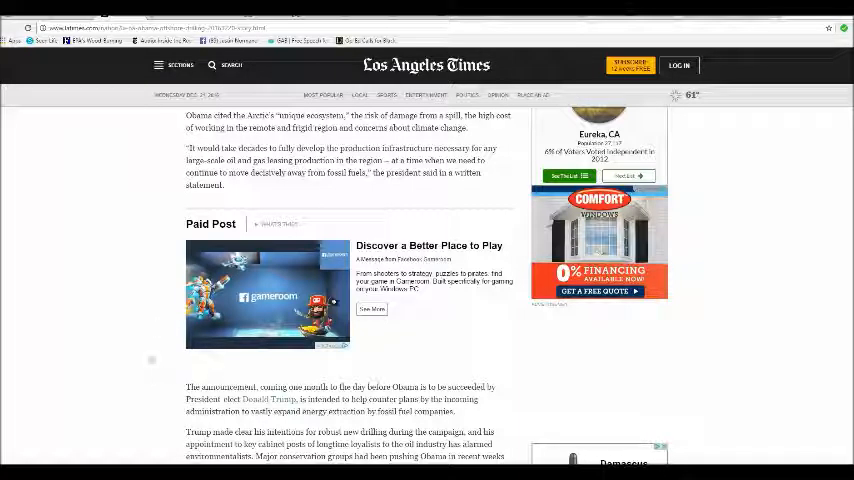
pyautogui.scroll(-3)
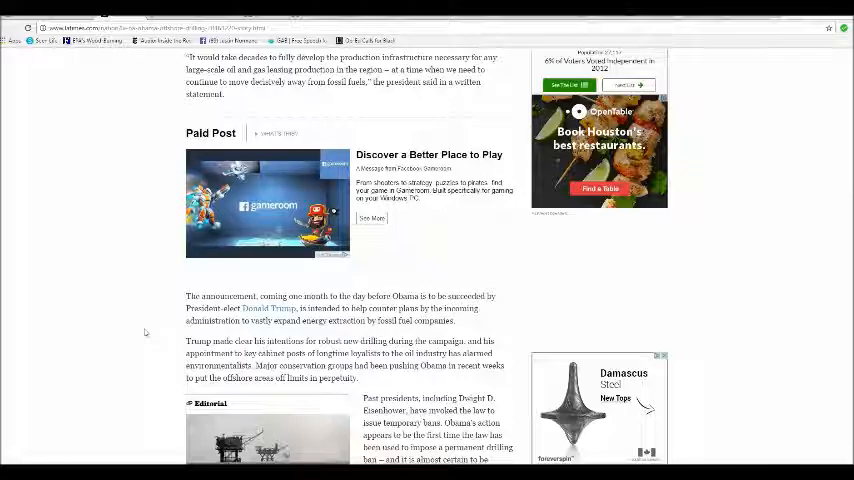
pyautogui.scroll(-3)
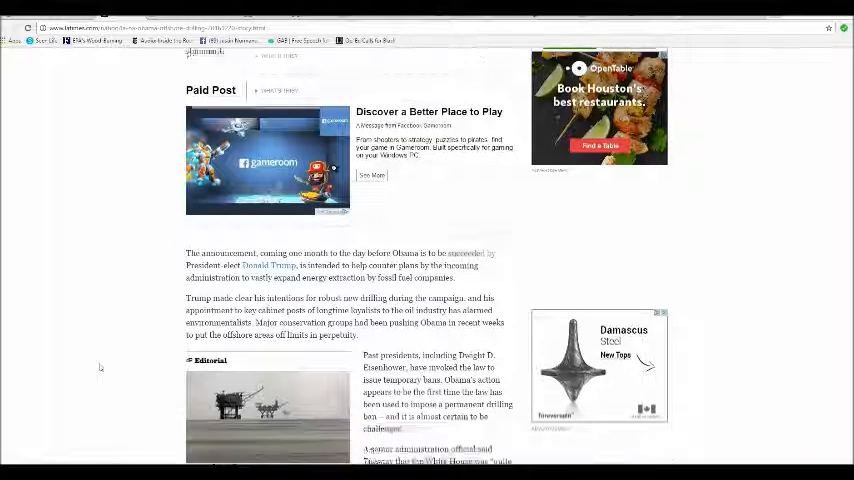
pyautogui.scroll(-3)
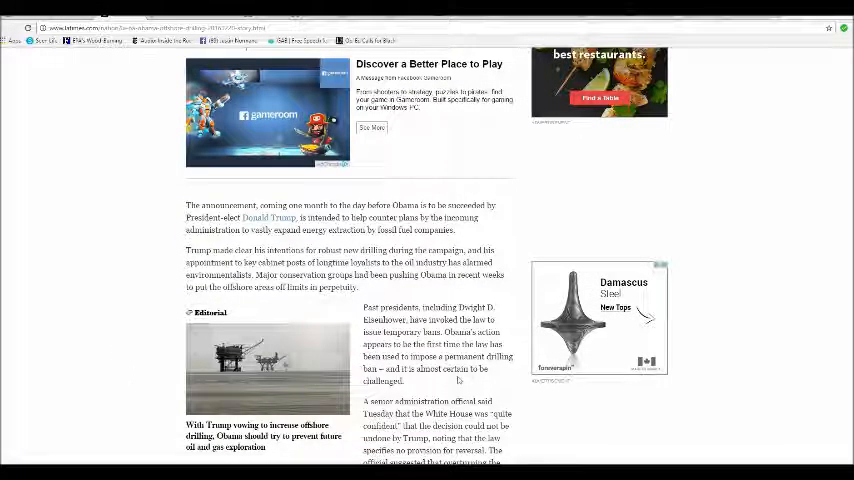
pyautogui.scroll(-3)
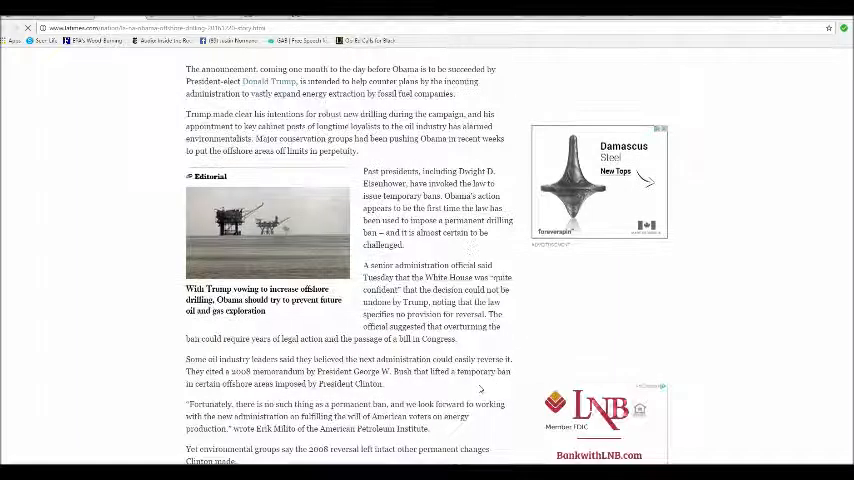